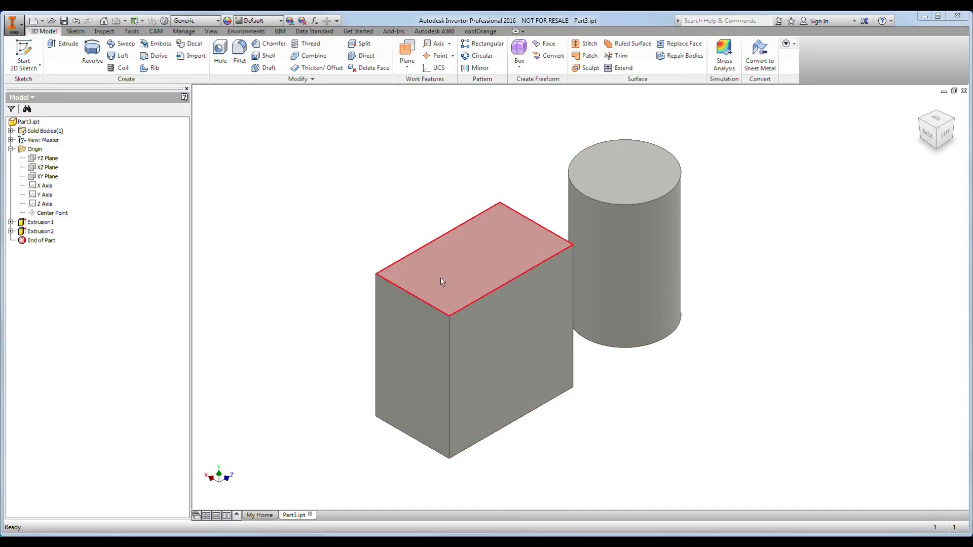
Start a 2D sketch on the box's front face
{"action": "left_click", "coordinate": [625, 171]}
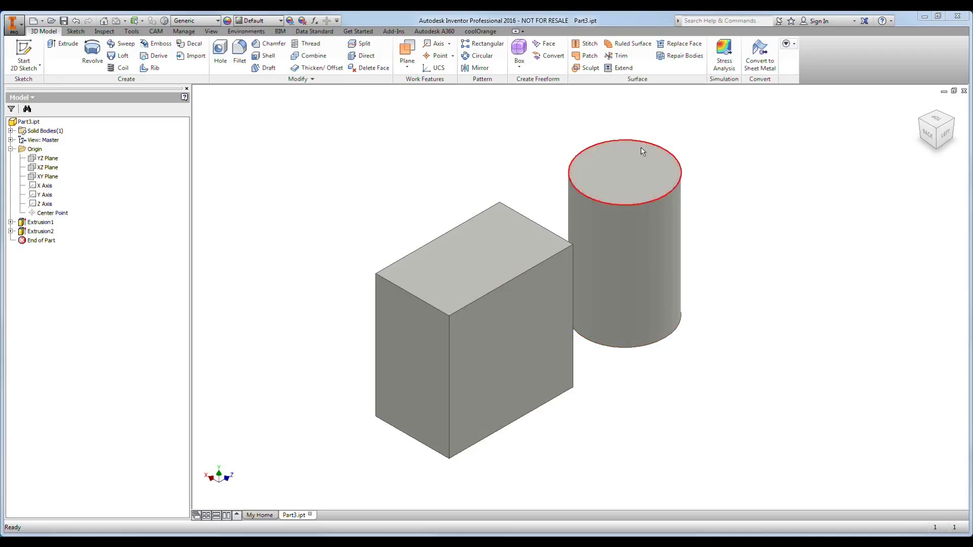
{"action": "left_click", "coordinate": [504, 363]}
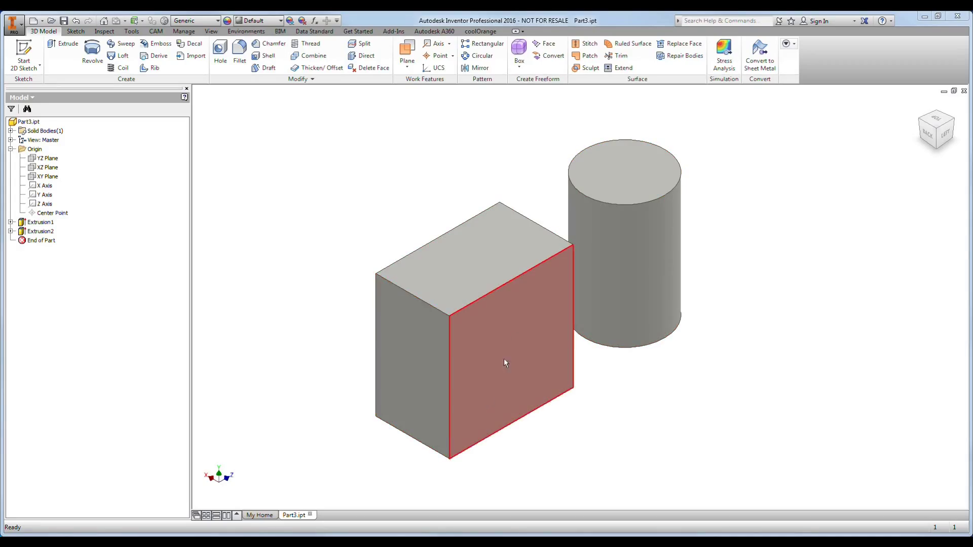
{"action": "left_click", "coordinate": [624, 170]}
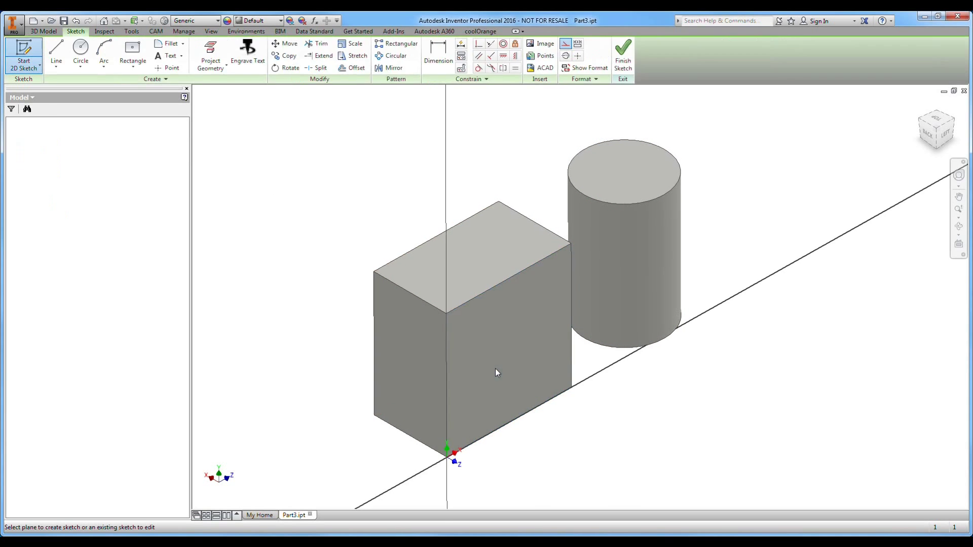
Insert sticker.jpg as an image and place it on the box's front face
{"action": "left_click", "coordinate": [944, 128]}
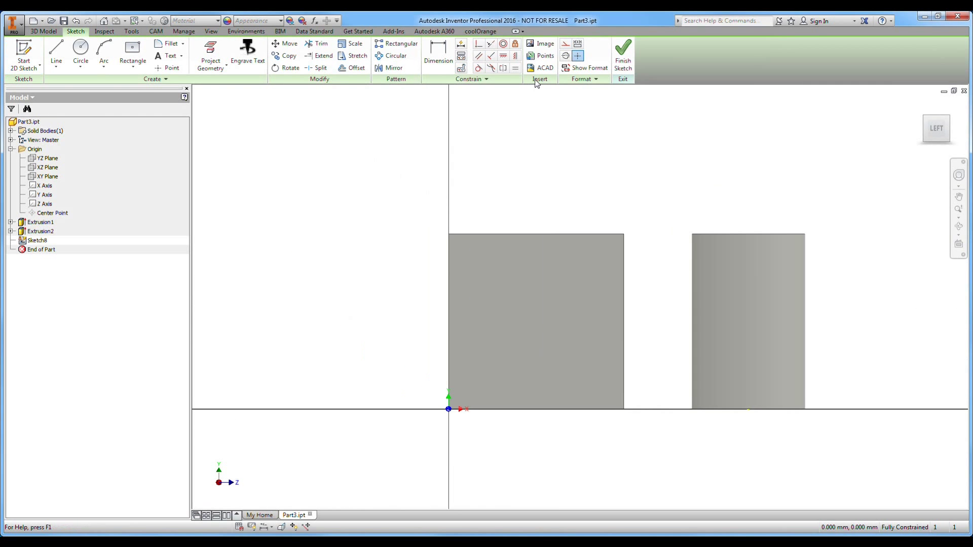
{"action": "left_click", "coordinate": [541, 43]}
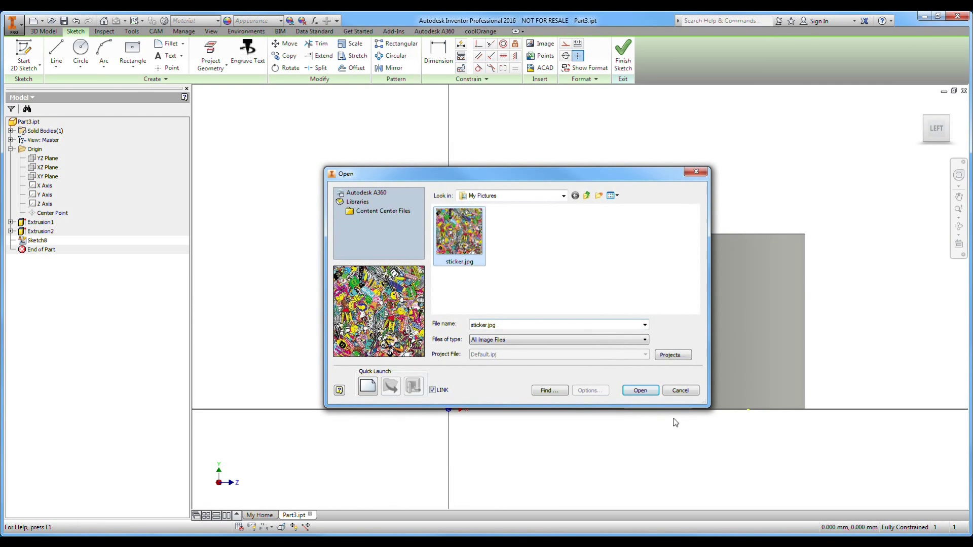
{"action": "left_click", "coordinate": [640, 390]}
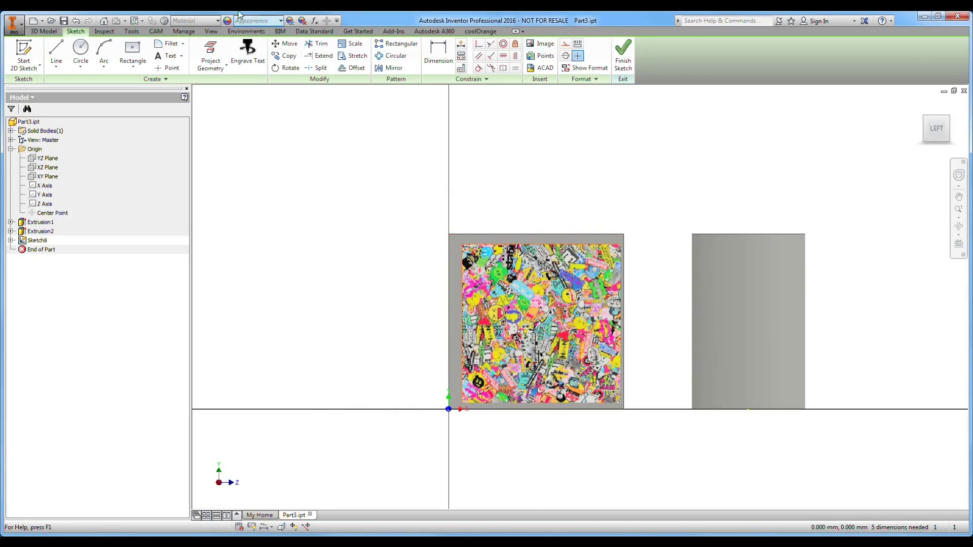
{"action": "left_click", "coordinate": [209, 53]}
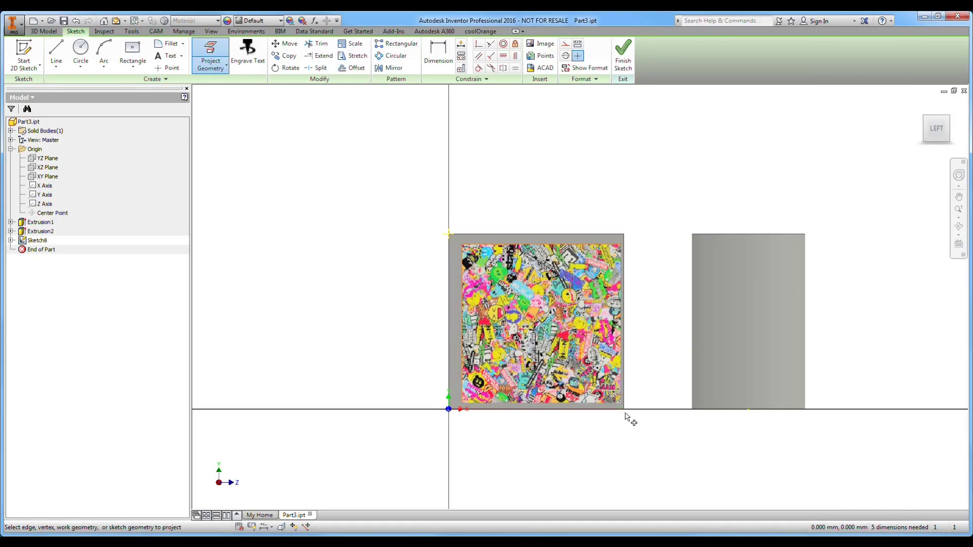
Stretch the sticker image to fill the whole front face, then finish the sketch
{"action": "left_click", "coordinate": [540, 317]}
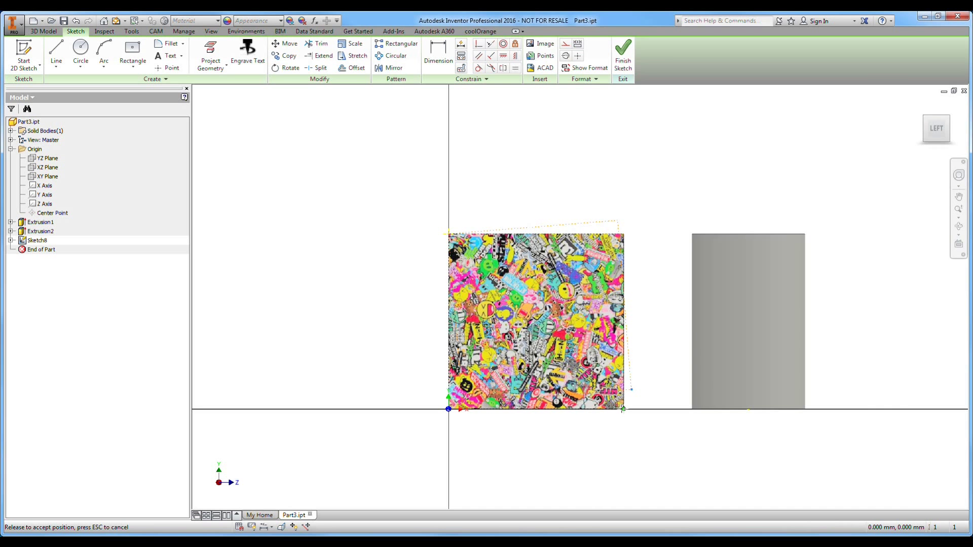
{"action": "left_click", "coordinate": [622, 52]}
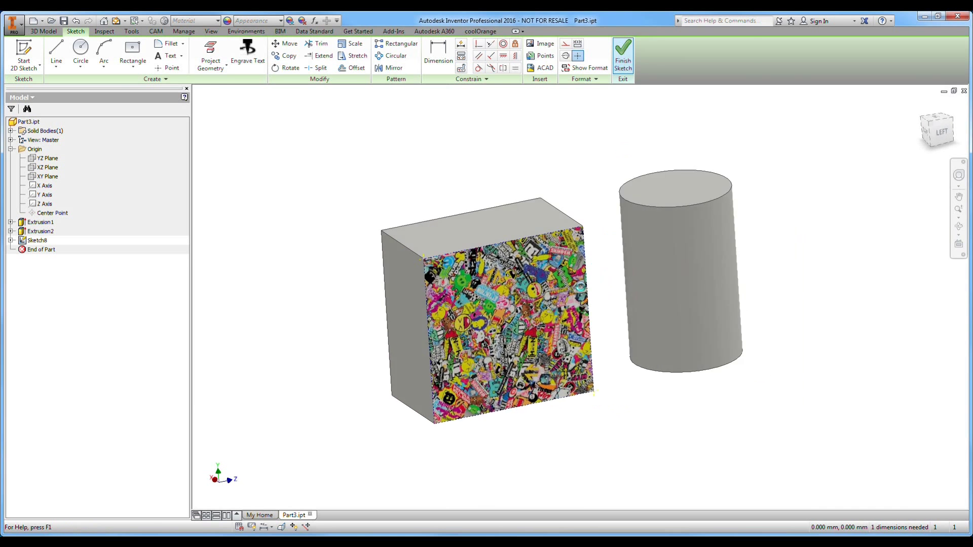
{"action": "left_click", "coordinate": [621, 55]}
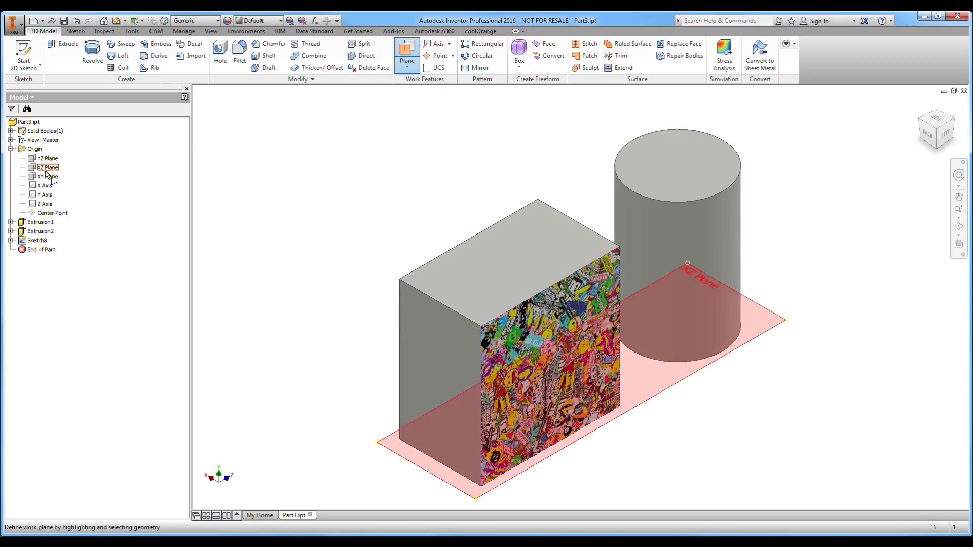
Create a work plane from the YZ Plane, tangent to the cylinder
{"action": "left_click", "coordinate": [48, 158]}
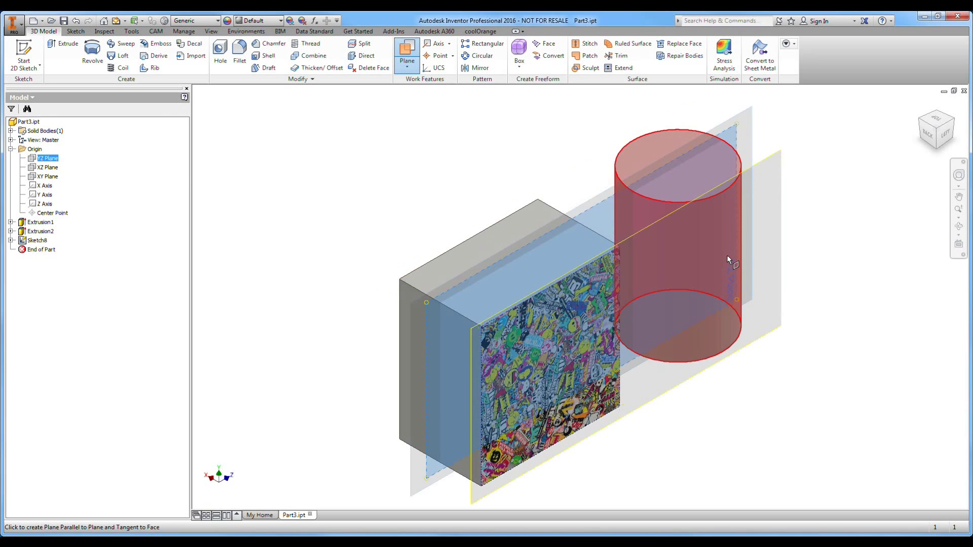
{"action": "left_click", "coordinate": [730, 260]}
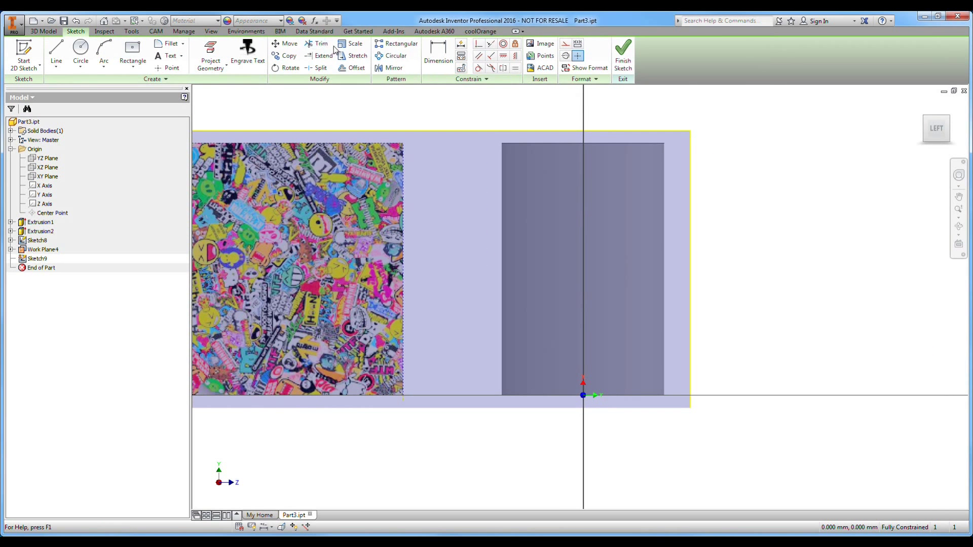
Insert sticker.jpg into the tangent-plane sketch and position it over the cylinder
{"action": "left_click", "coordinate": [209, 52]}
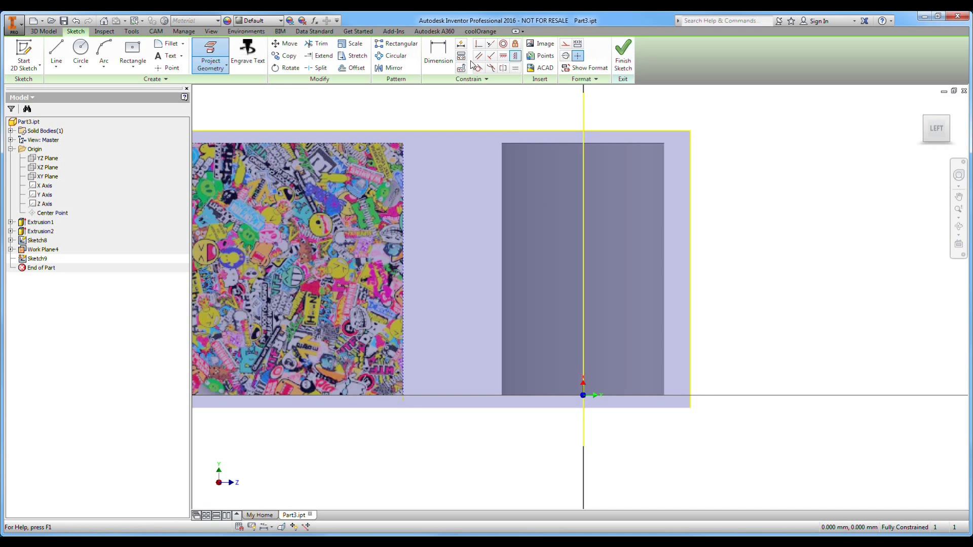
{"action": "left_click", "coordinate": [545, 44]}
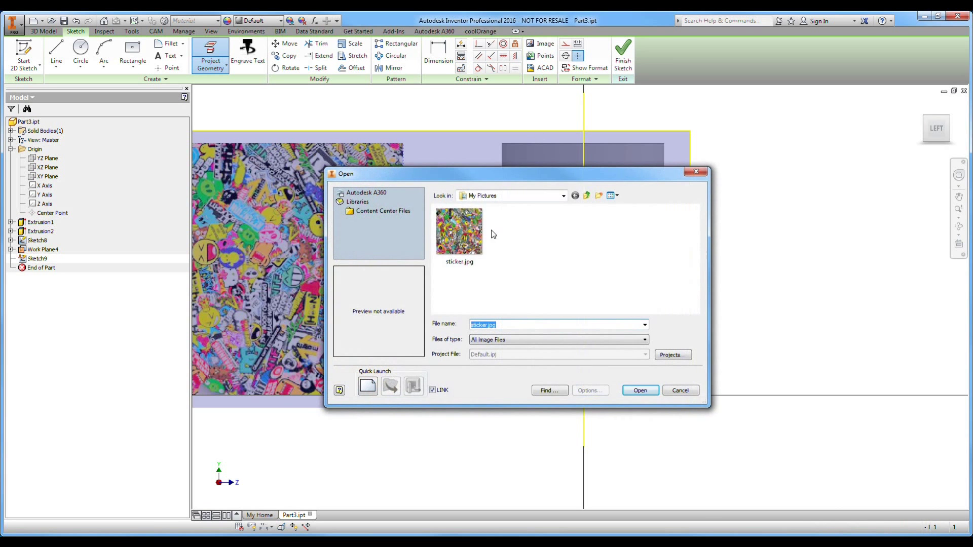
{"action": "left_click", "coordinate": [639, 390]}
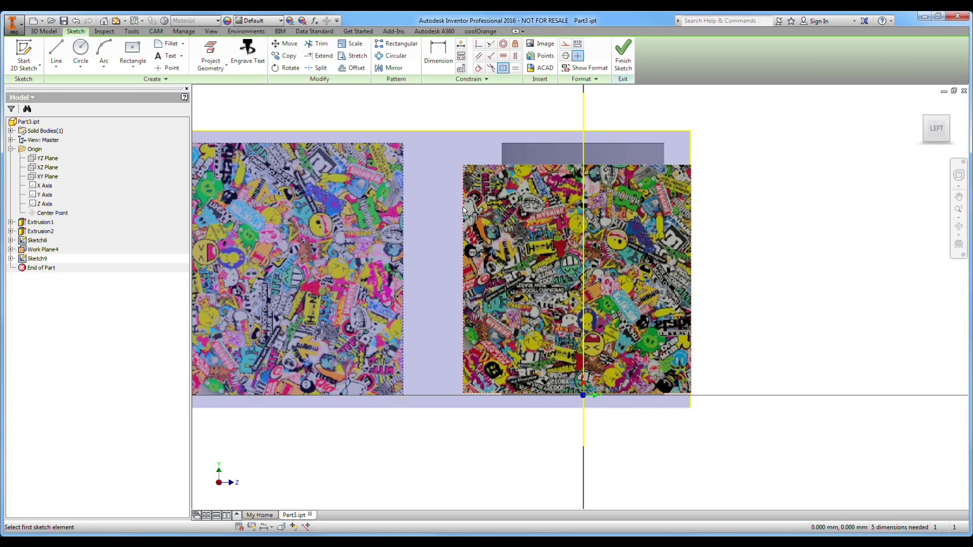
{"action": "left_click", "coordinate": [393, 67]}
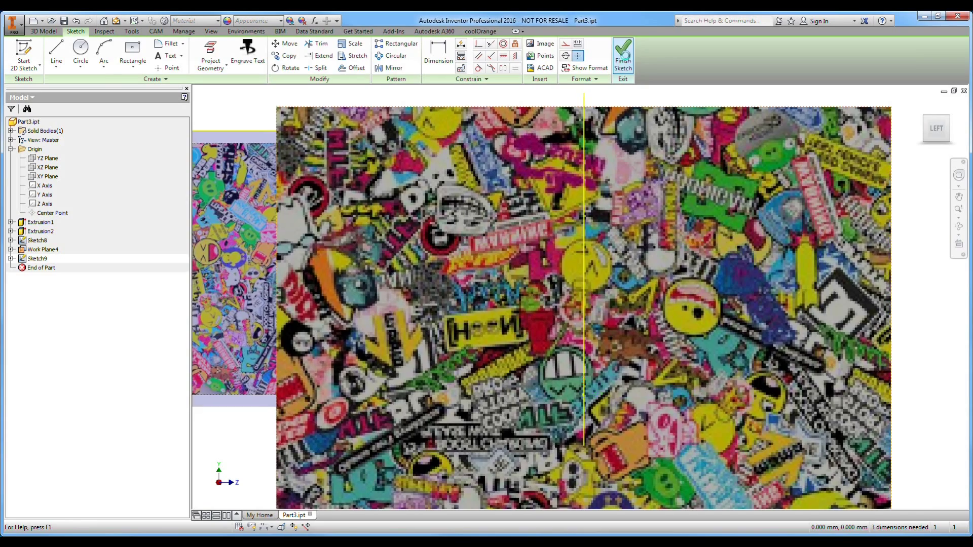
Finish the sketch and apply the sticker image as a decal wrapped onto the cylinder
{"action": "left_click", "coordinate": [622, 55]}
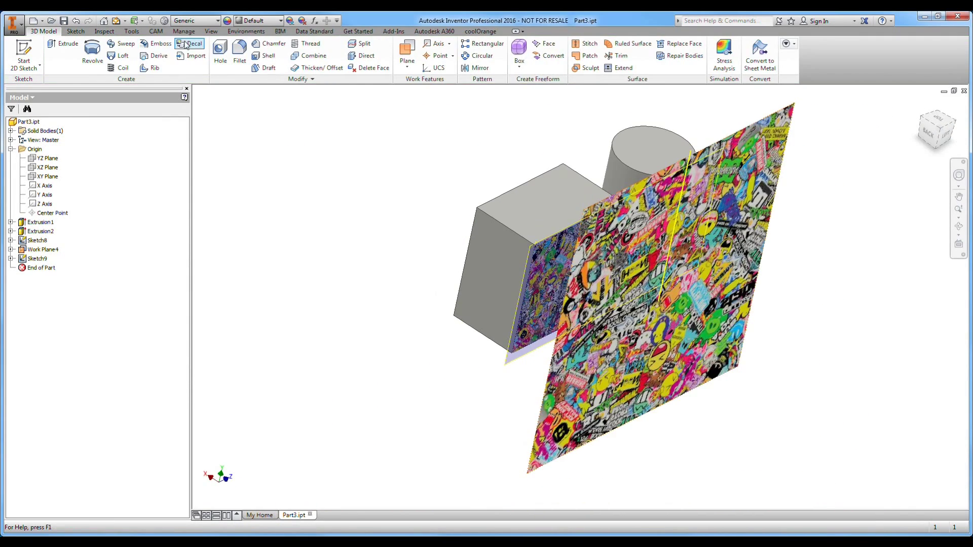
{"action": "left_click", "coordinate": [189, 44]}
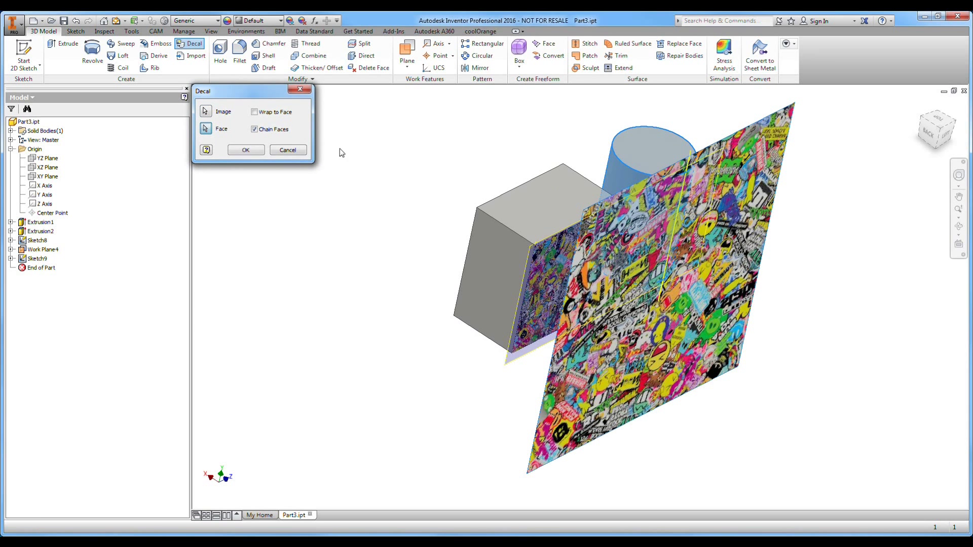
{"action": "left_click", "coordinate": [246, 149]}
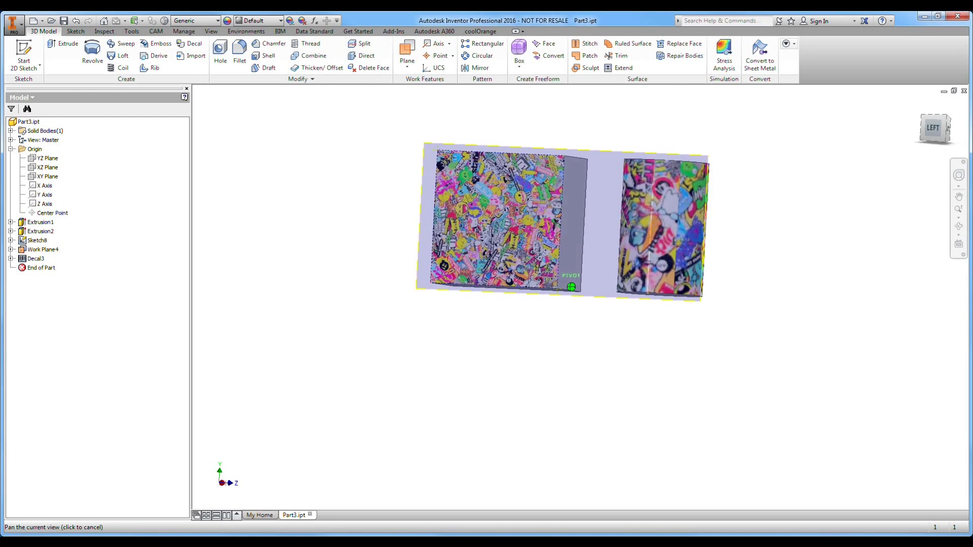
{"action": "left_click", "coordinate": [935, 132]}
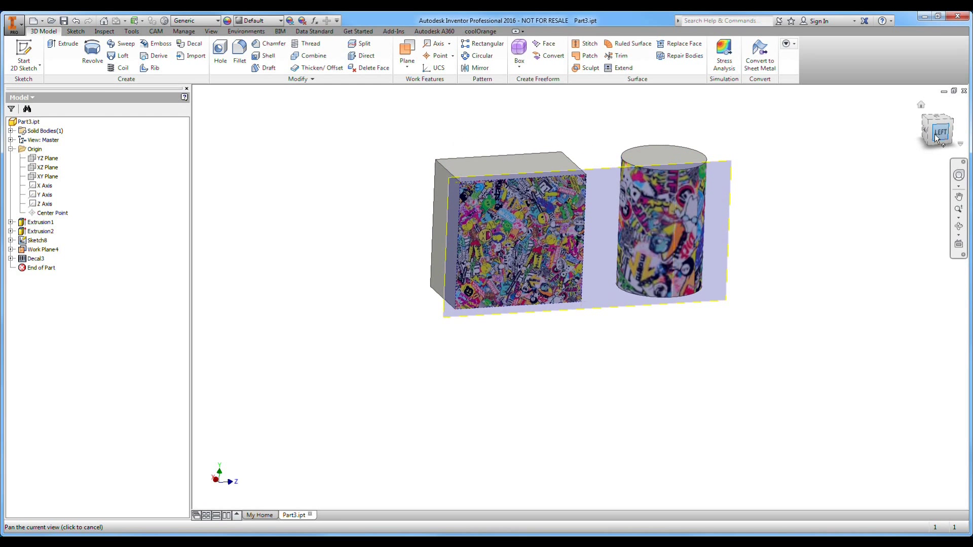